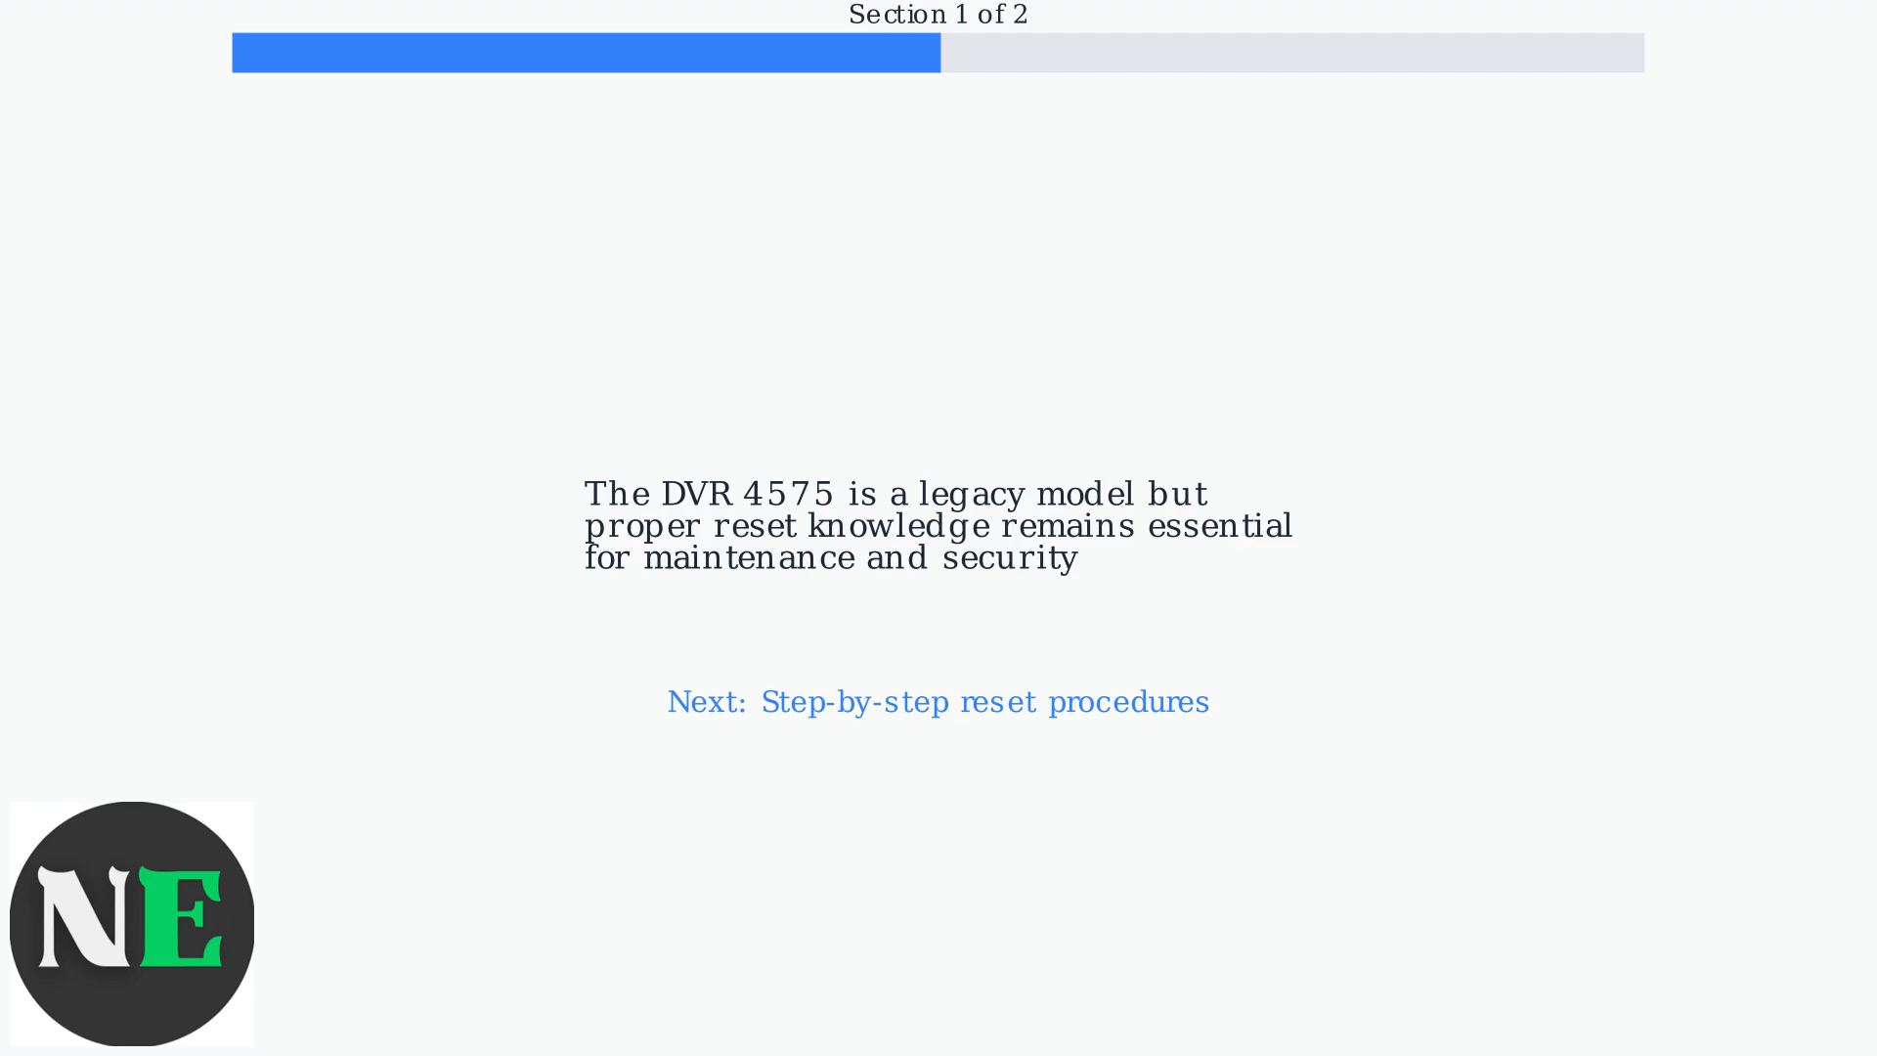
{"action": "left_click", "coordinate": [938, 702]}
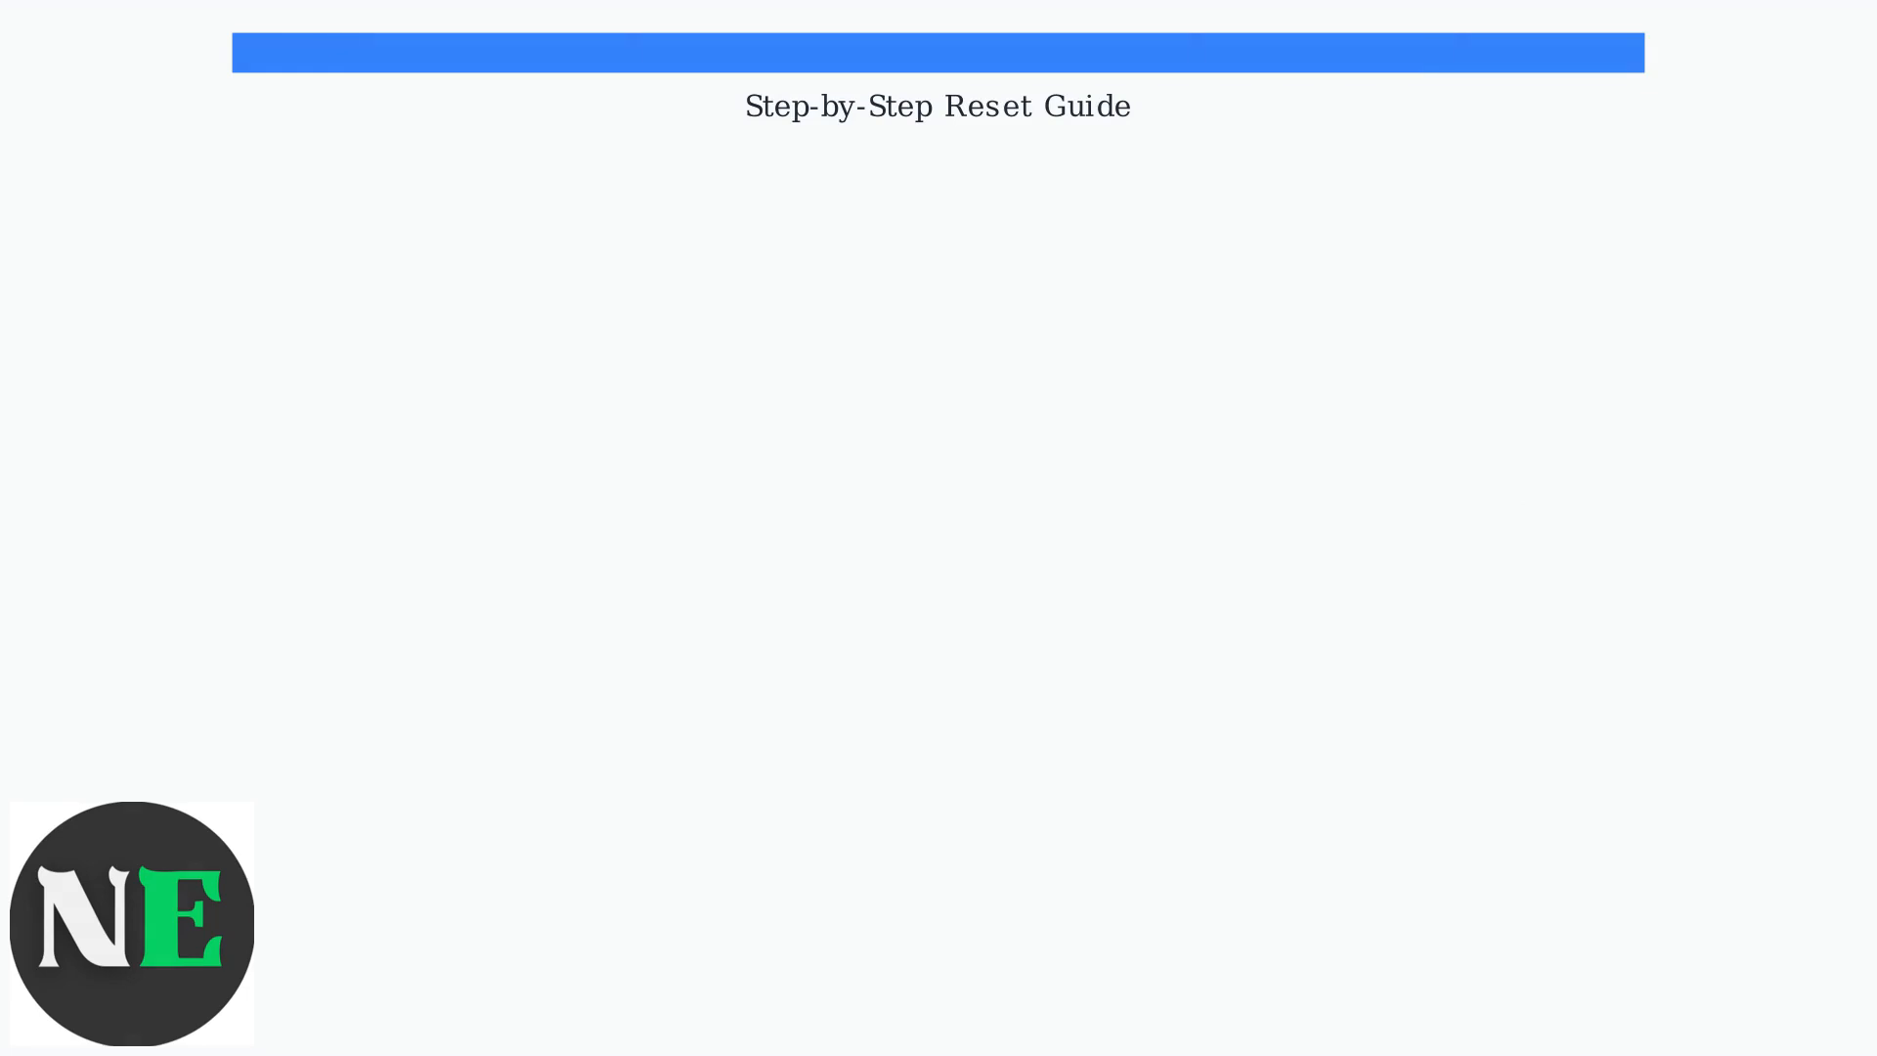